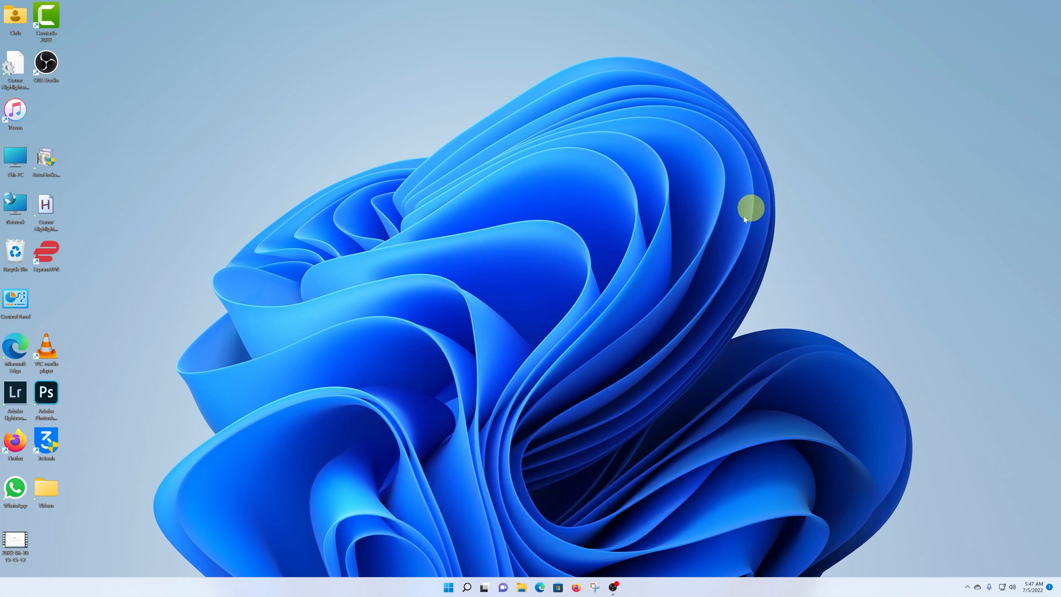
{"action": "mouse_move", "coordinate": [707, 362]}
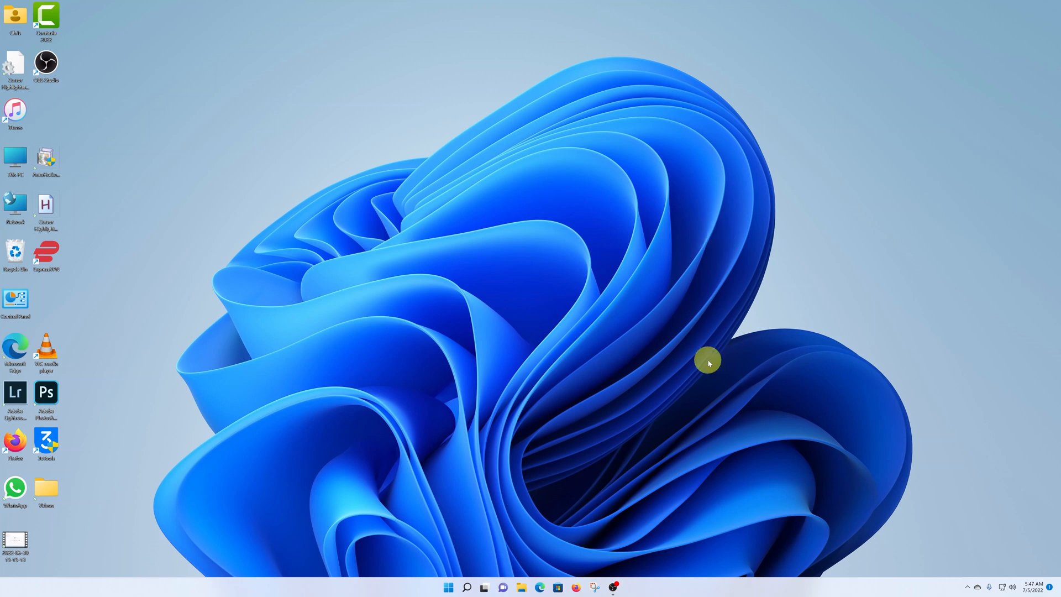
{"action": "mouse_move", "coordinate": [680, 384]}
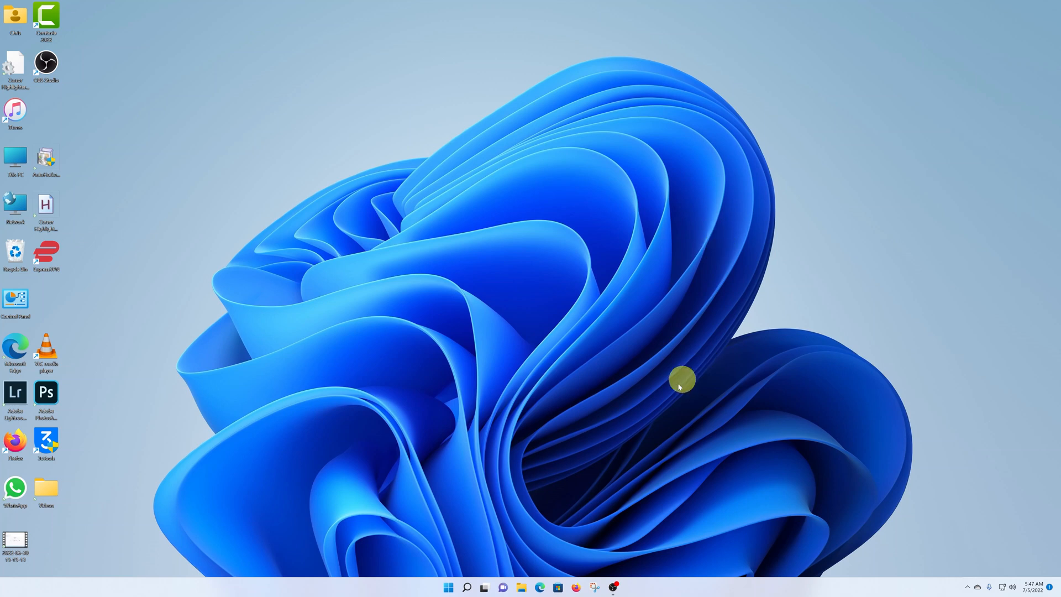
{"action": "mouse_move", "coordinate": [548, 563]}
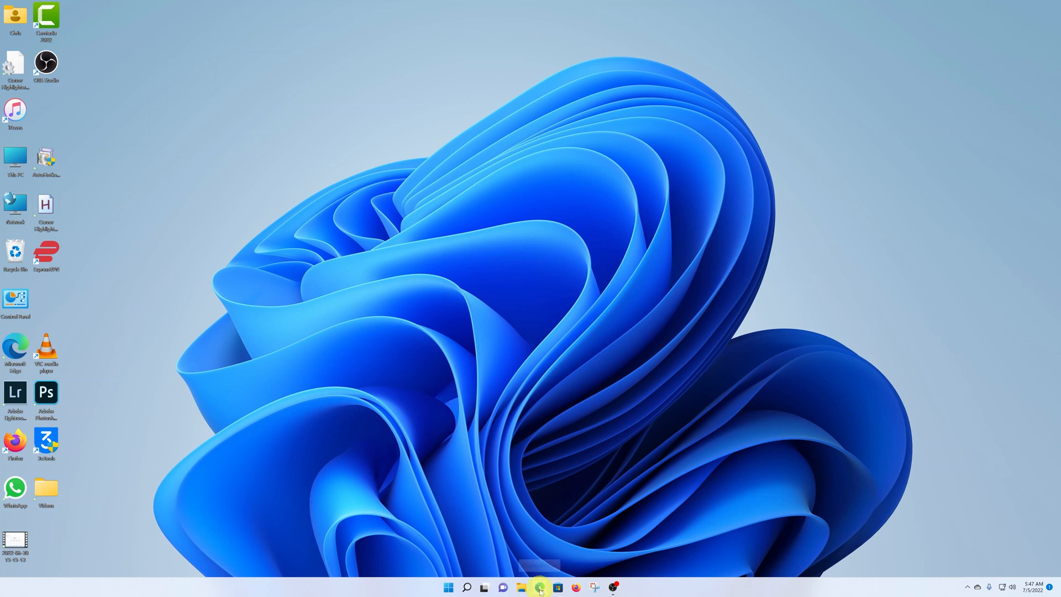
{"action": "mouse_move", "coordinate": [539, 588]}
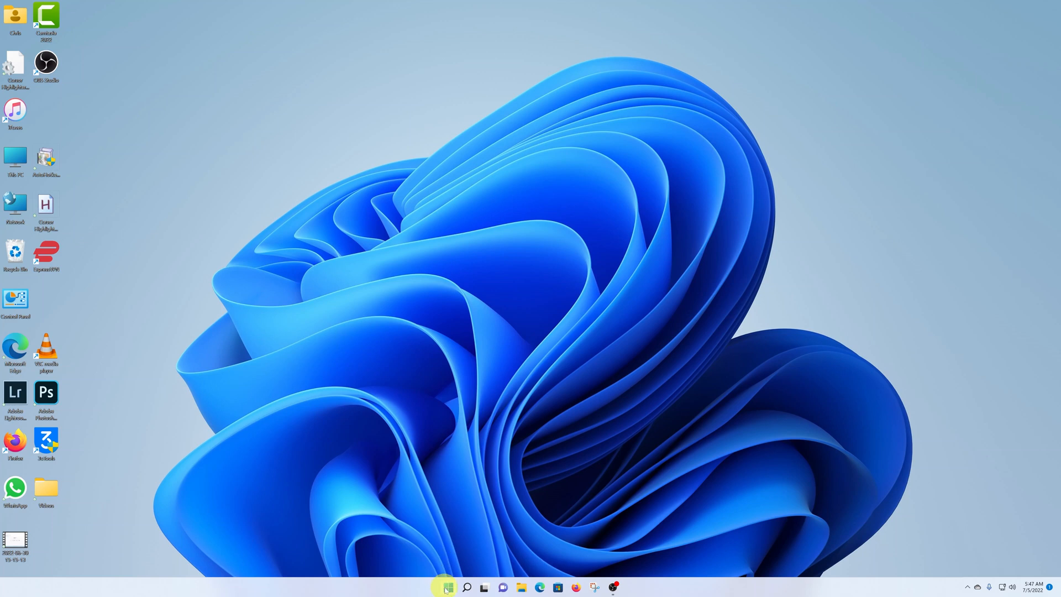
Step: Launch Microsoft Edge from the Start menu by searching 'microsoft edge'
{"action": "left_click", "coordinate": [446, 585]}
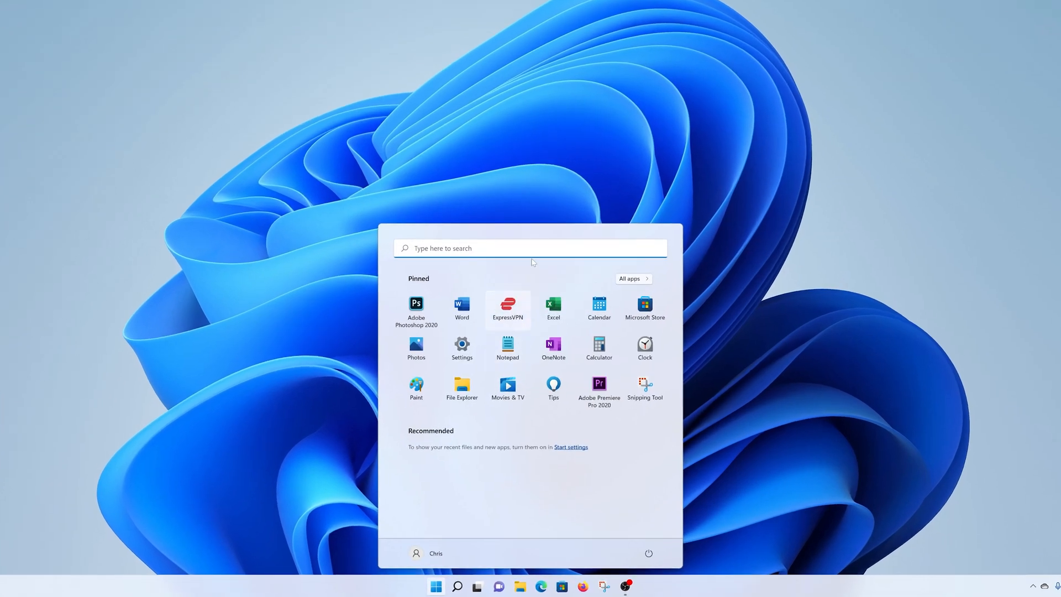
{"action": "type", "text": "m"}
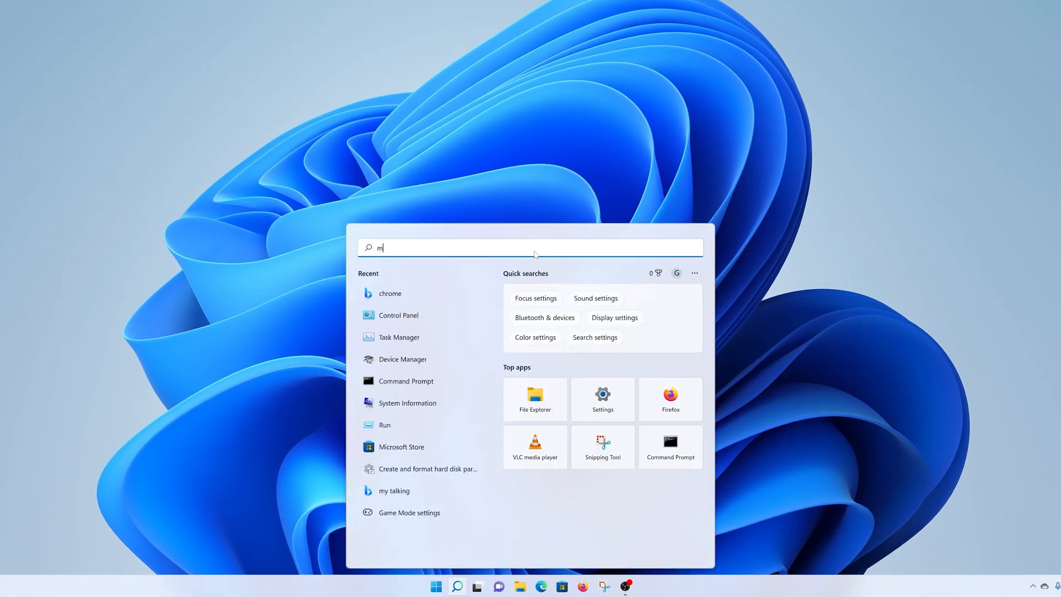
{"action": "type", "text": "icrosoft edge"}
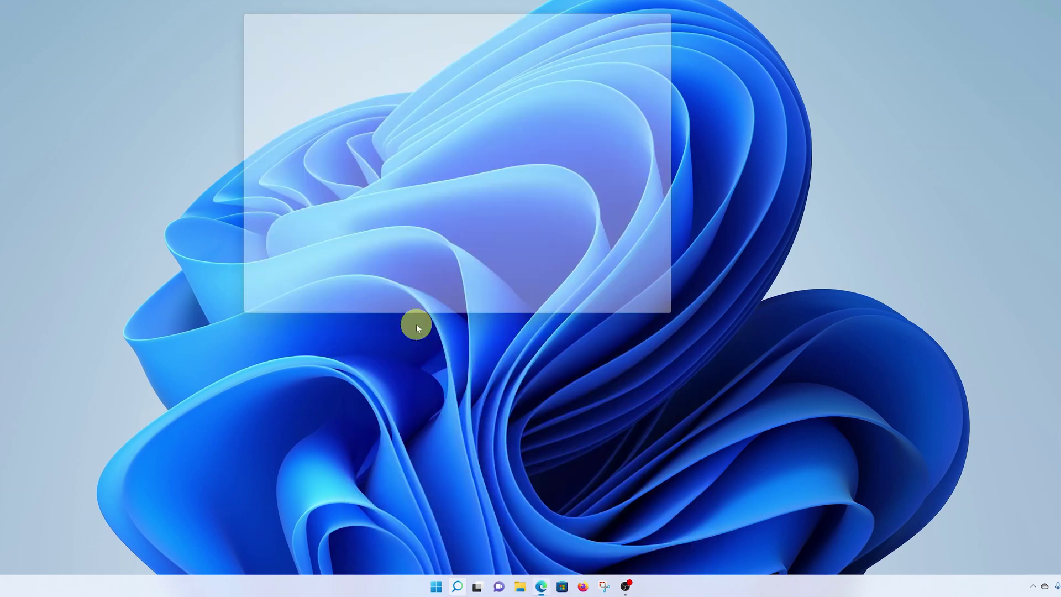
{"action": "left_click", "coordinate": [543, 586]}
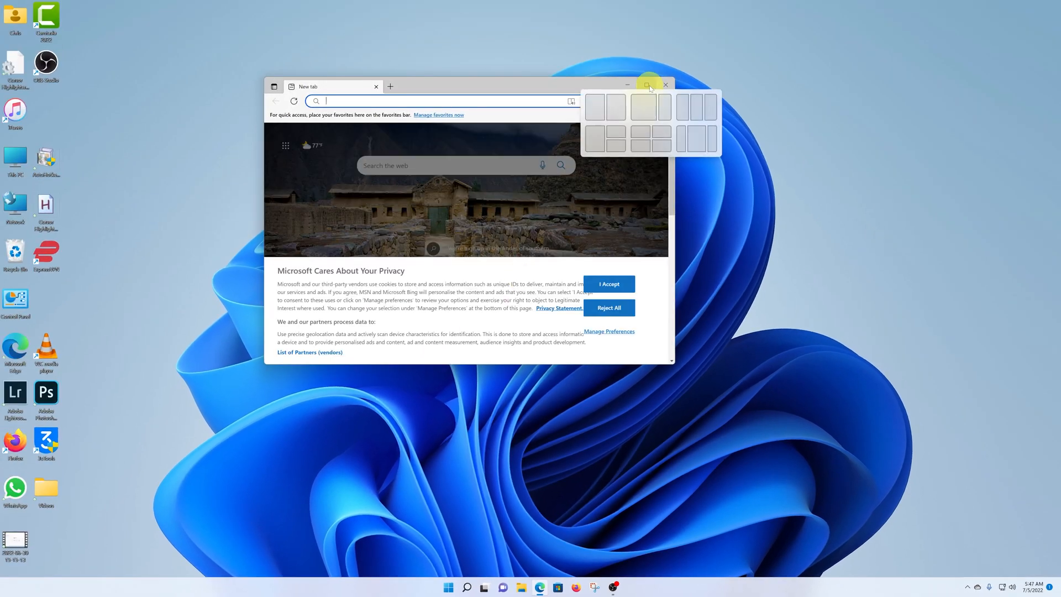
Step: Maximize Edge and run a Bing search for 'google chrome download'
{"action": "left_click", "coordinate": [649, 84]}
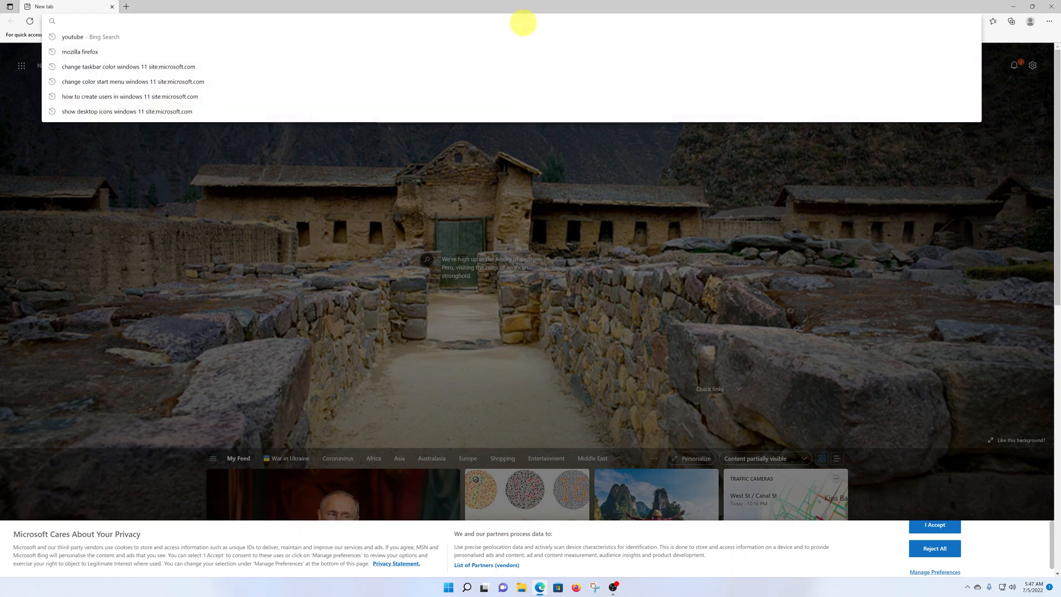
{"action": "type", "text": "google chrome d"}
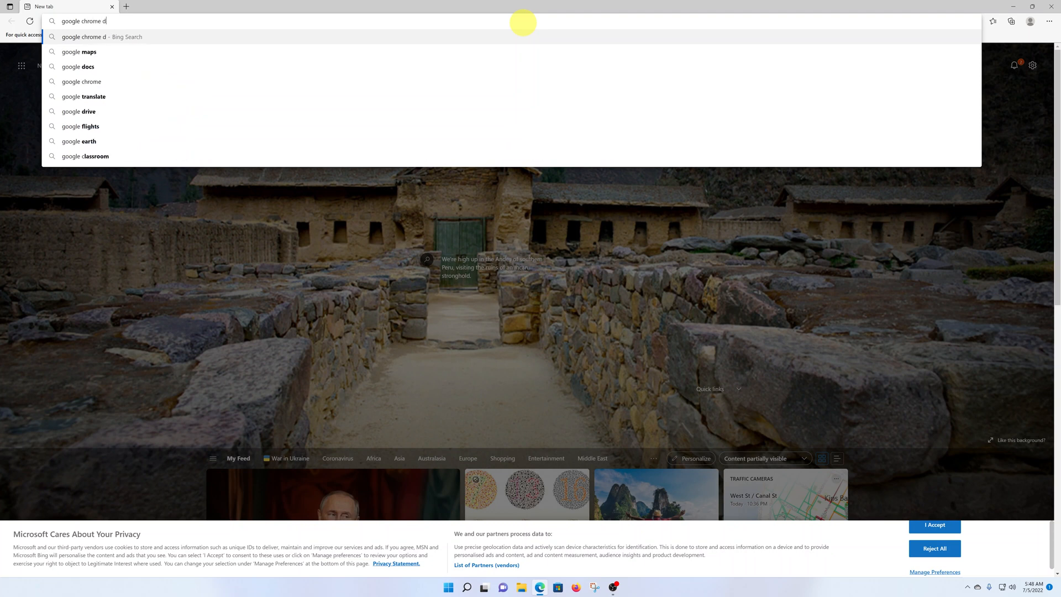
{"action": "key", "text": "Enter"}
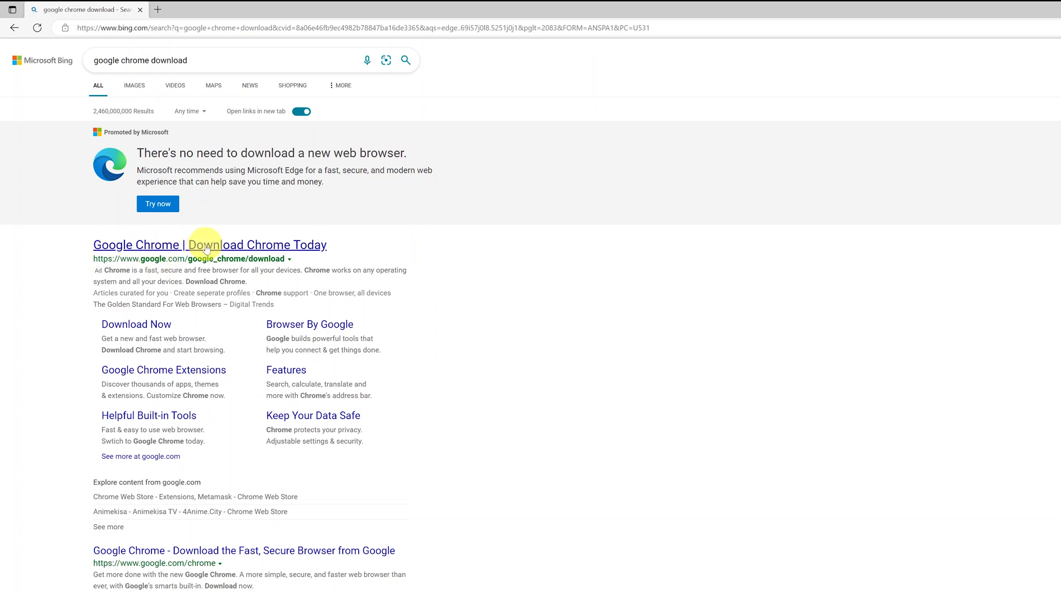
Step: Start the Chrome installer download from Google's 'Download Chrome Today' page
{"action": "left_click", "coordinate": [207, 244]}
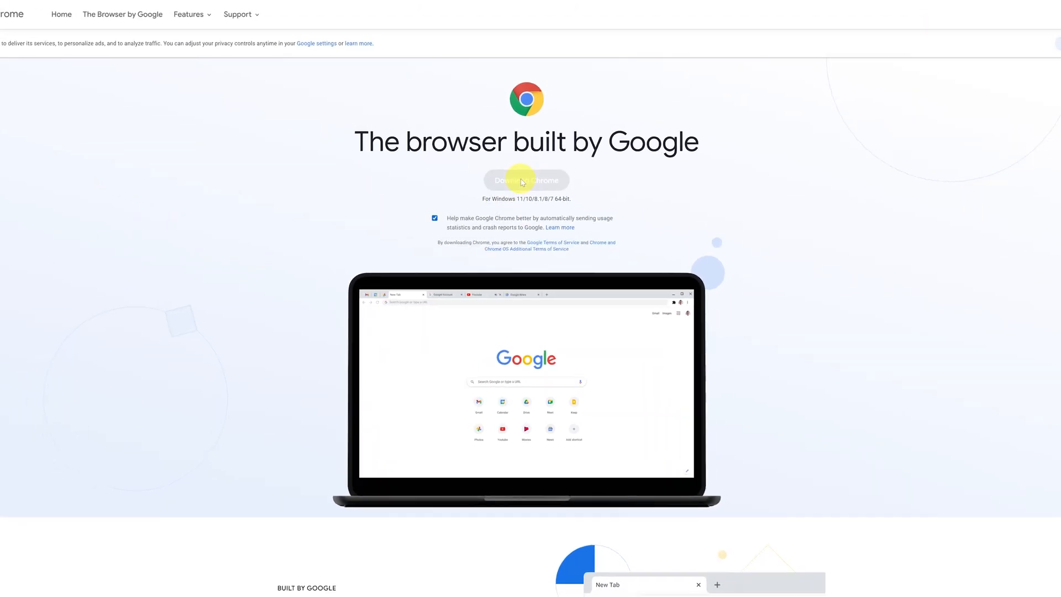
{"action": "left_click", "coordinate": [525, 181]}
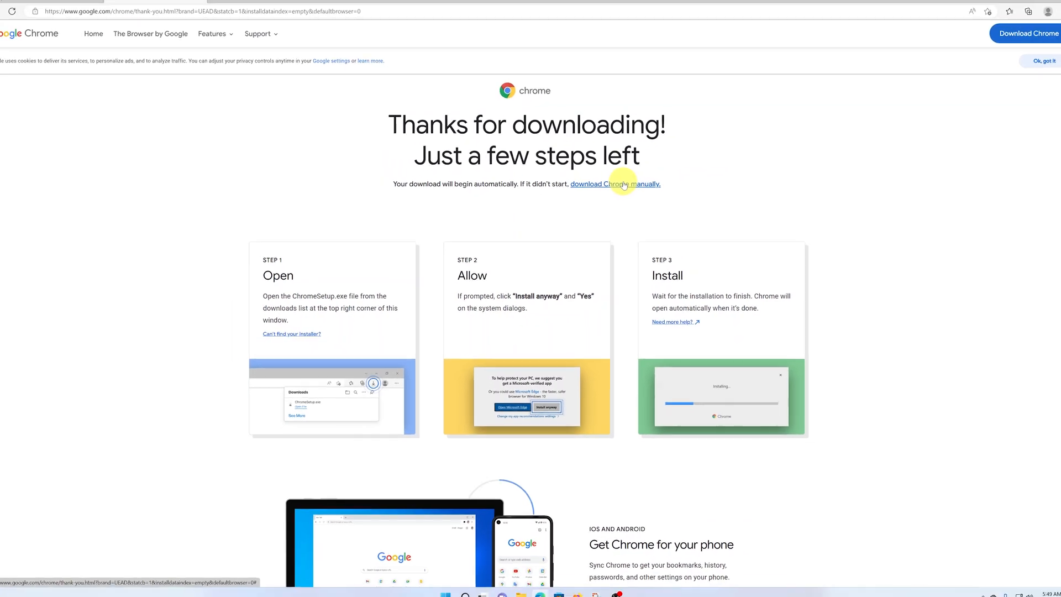
Step: Show the downloaded ChromeSetup.exe in File Explorer's Downloads folder
{"action": "left_click", "coordinate": [1012, 21]}
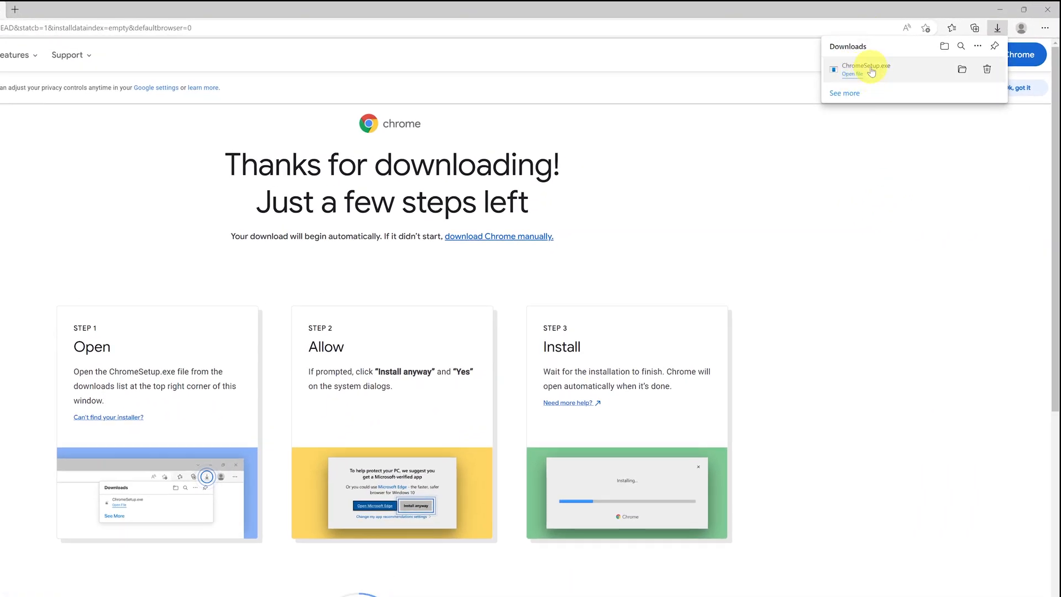
{"action": "mouse_move", "coordinate": [911, 71]}
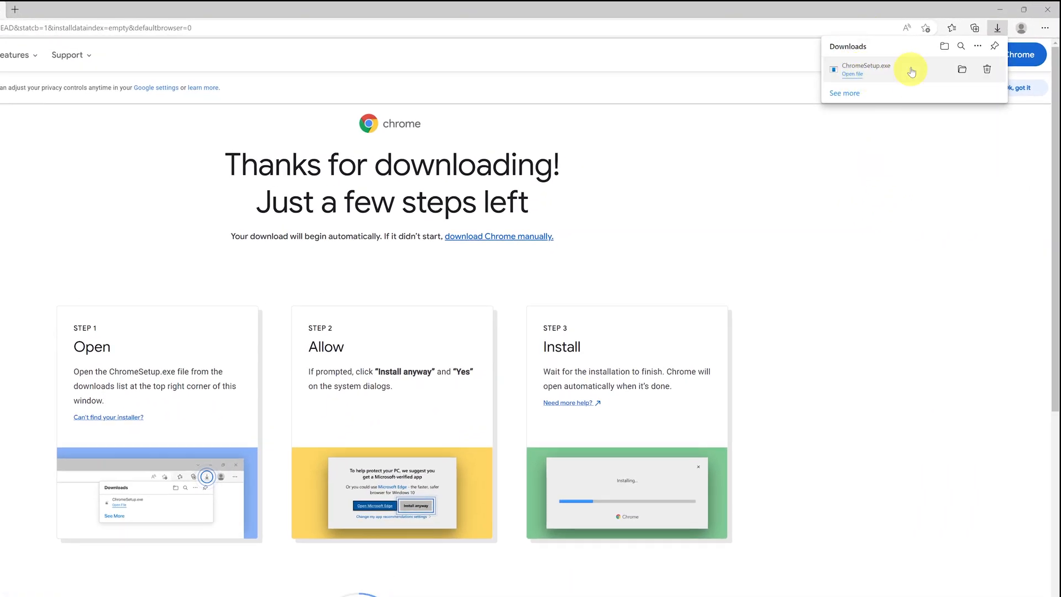
{"action": "mouse_move", "coordinate": [961, 70]}
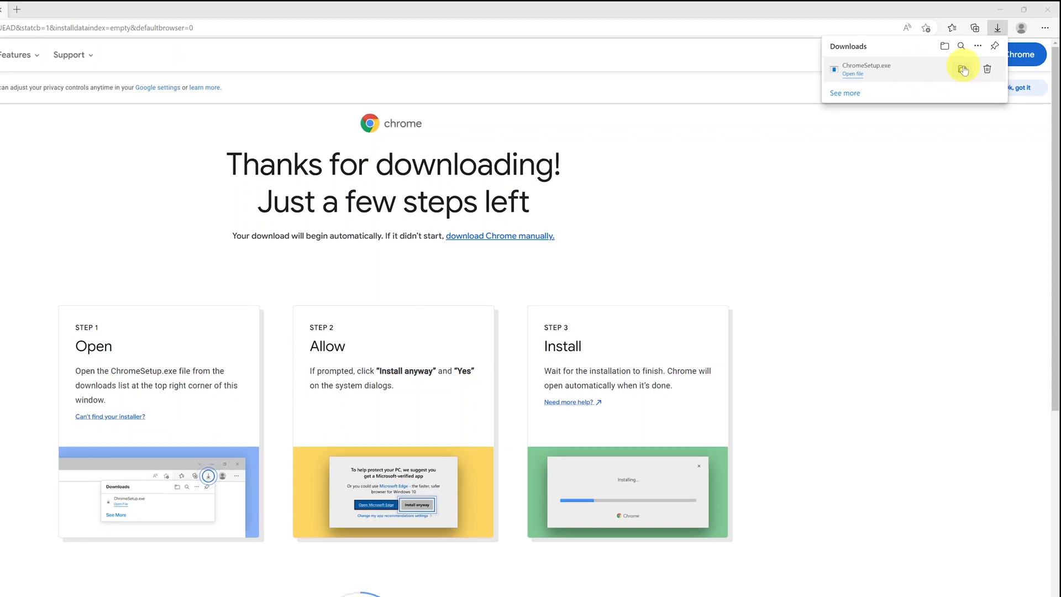
{"action": "left_click", "coordinate": [966, 69]}
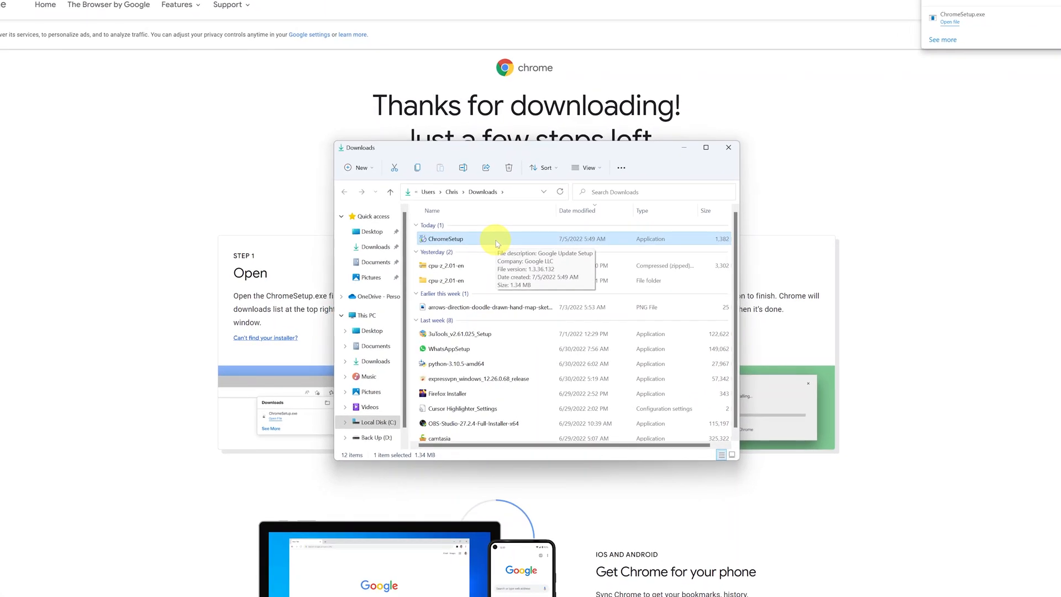
{"action": "mouse_move", "coordinate": [522, 242]}
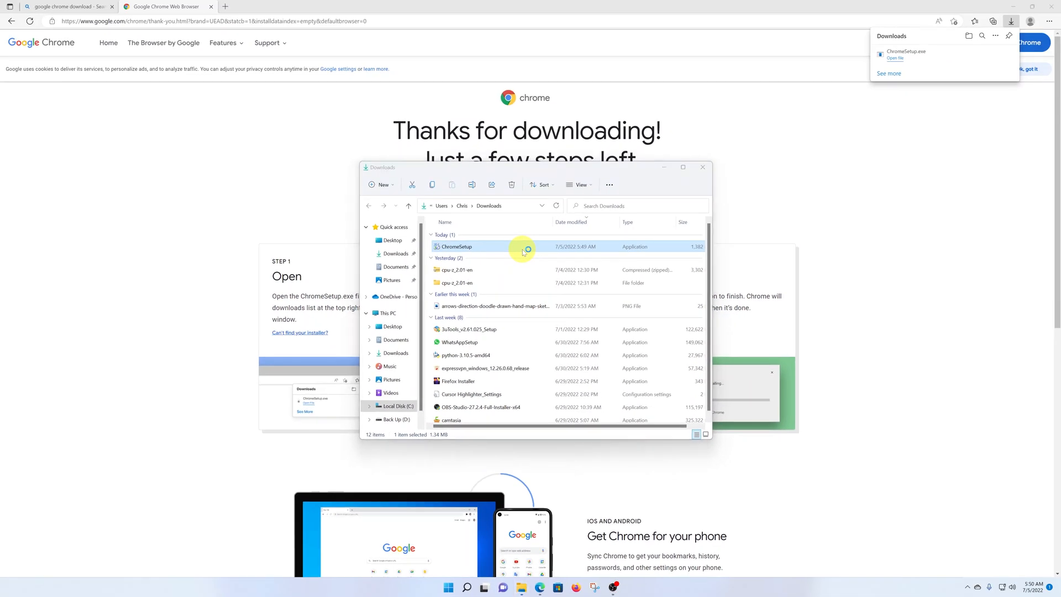
Step: Run ChromeSetup from the Downloads folder to begin installing Google Chrome
{"action": "double_click", "coordinate": [455, 246]}
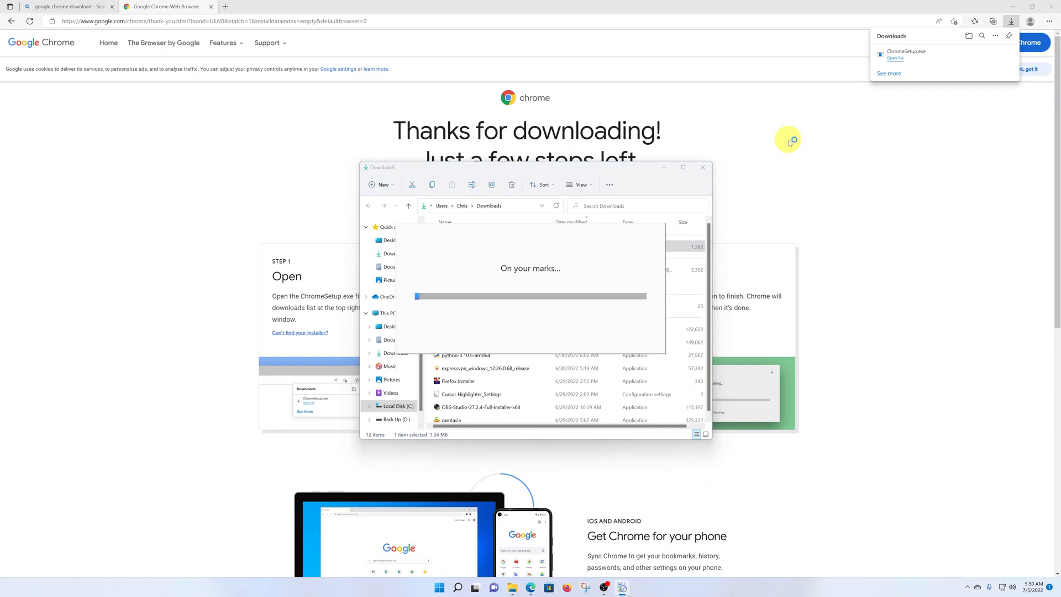
{"action": "mouse_move", "coordinate": [696, 152]}
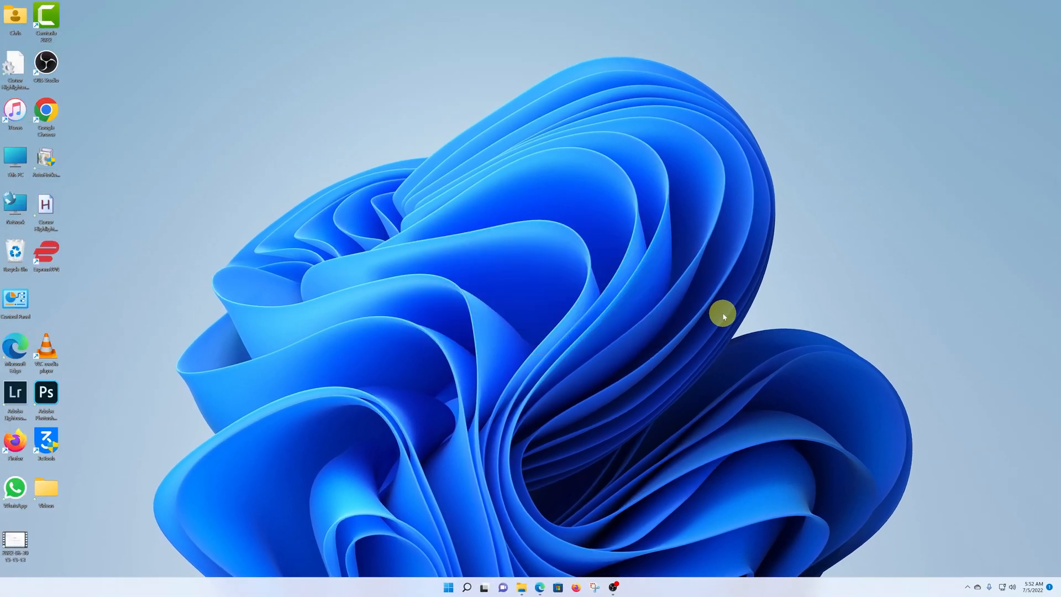
Step: Launch Google Chrome from its new desktop shortcut to the welcome page
{"action": "double_click", "coordinate": [46, 108]}
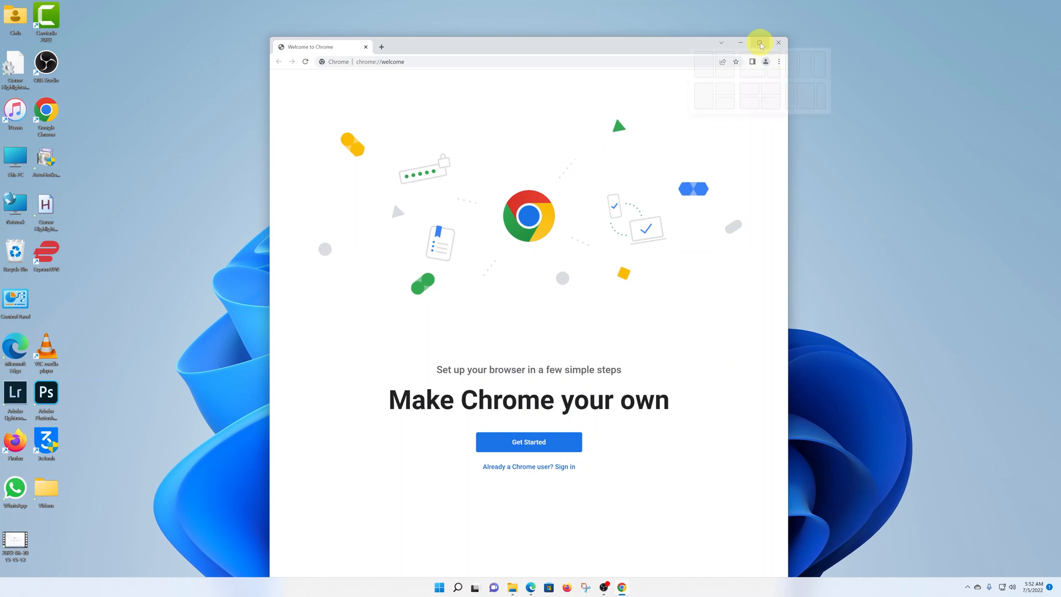
Step: Maximize Chrome and reach the Sign in to Chrome page with the email field focused
{"action": "left_click", "coordinate": [760, 42]}
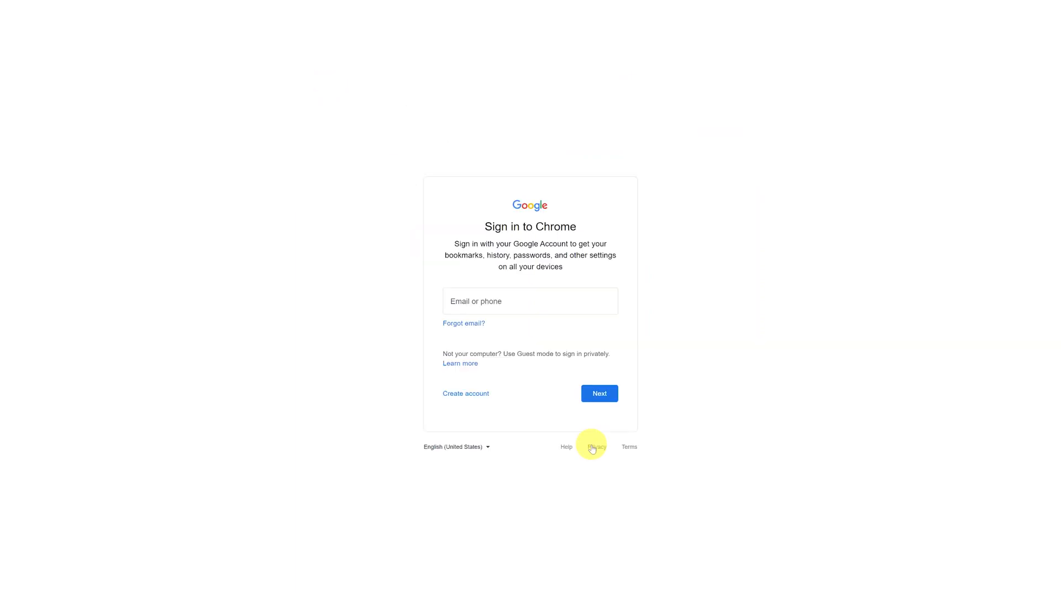
{"action": "left_click", "coordinate": [530, 301]}
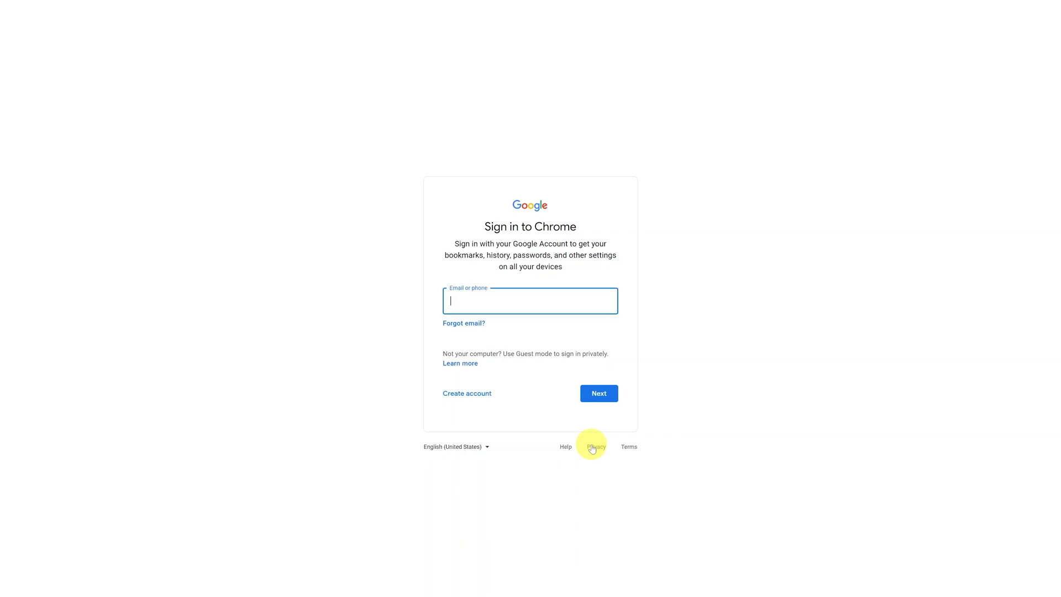